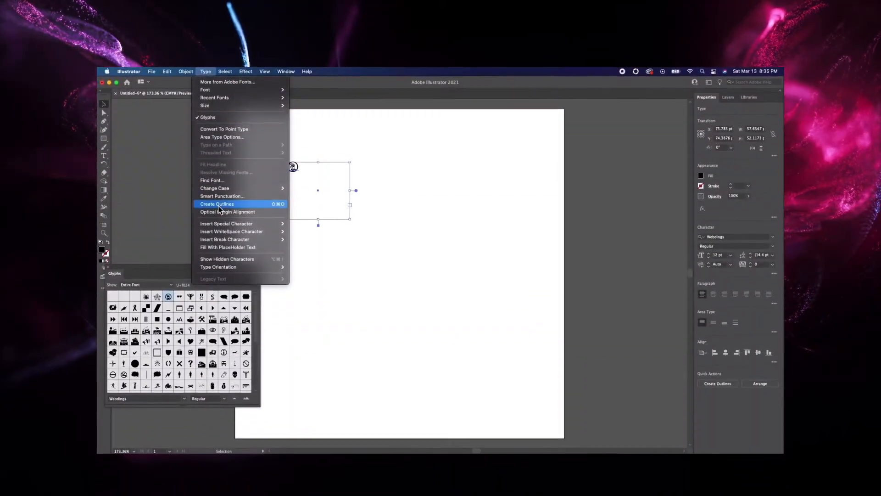
Convert the Webdings glyph text into outlined vector shapes with Create Outlines.
click(217, 204)
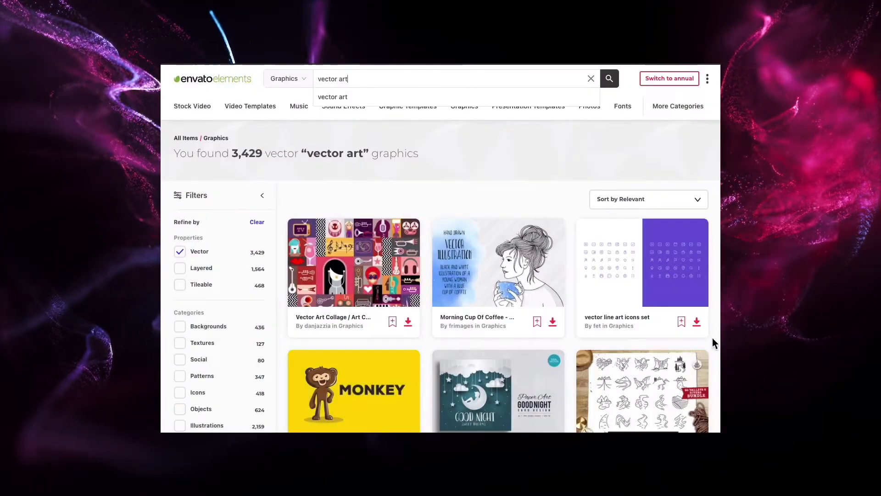
scroll(down, 3)
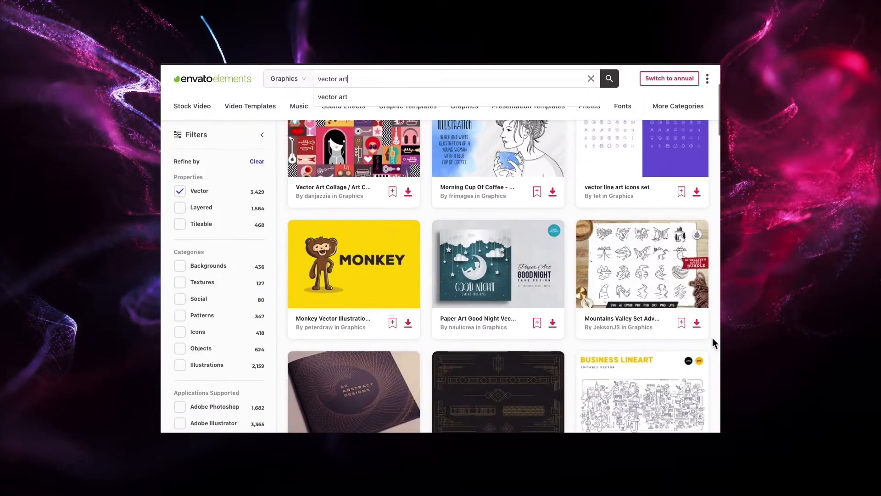
scroll(down, 3)
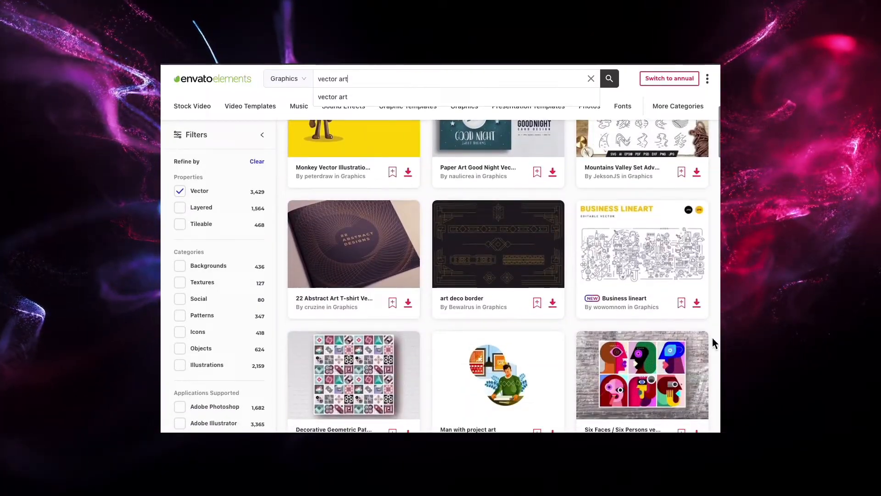
scroll(down, 3)
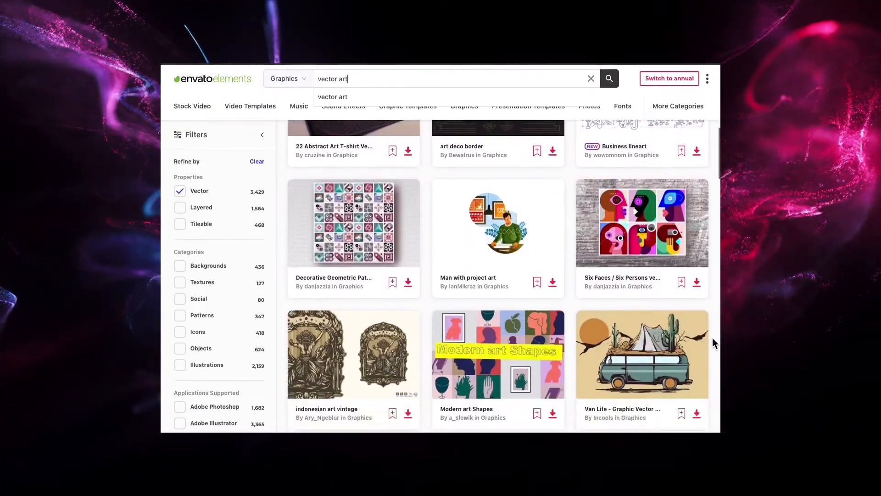
scroll(down, 3)
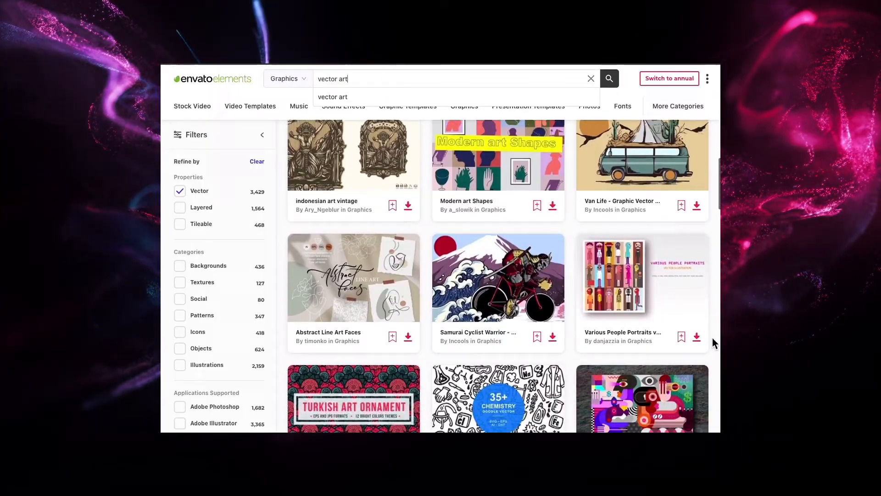
scroll(down, 3)
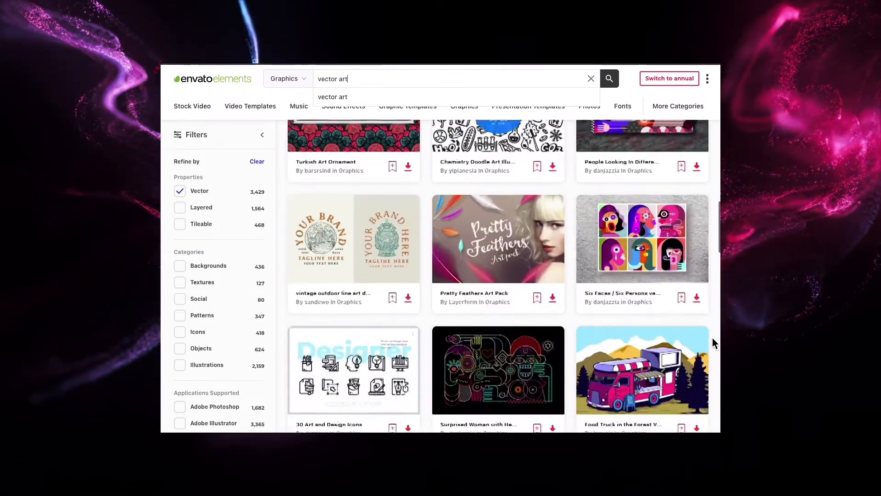
scroll(down, 3)
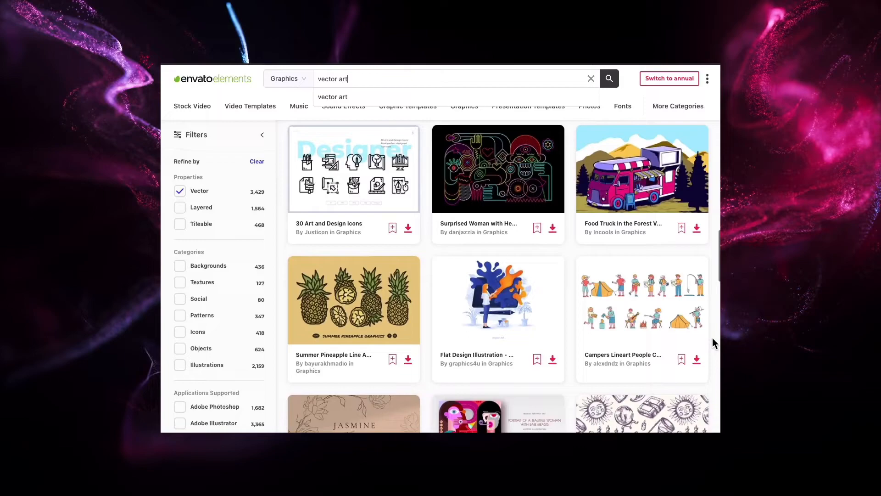
scroll(down, 3)
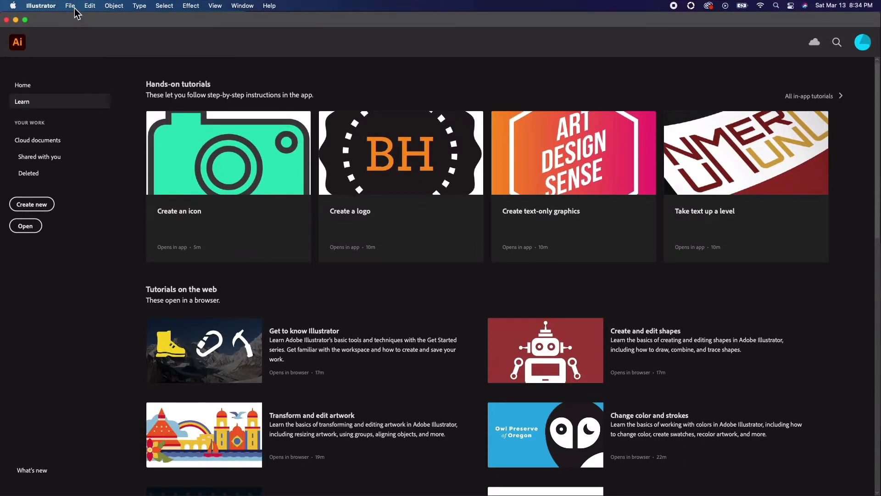
Create a new document from the 300 x 300 pt custom preset.
click(32, 204)
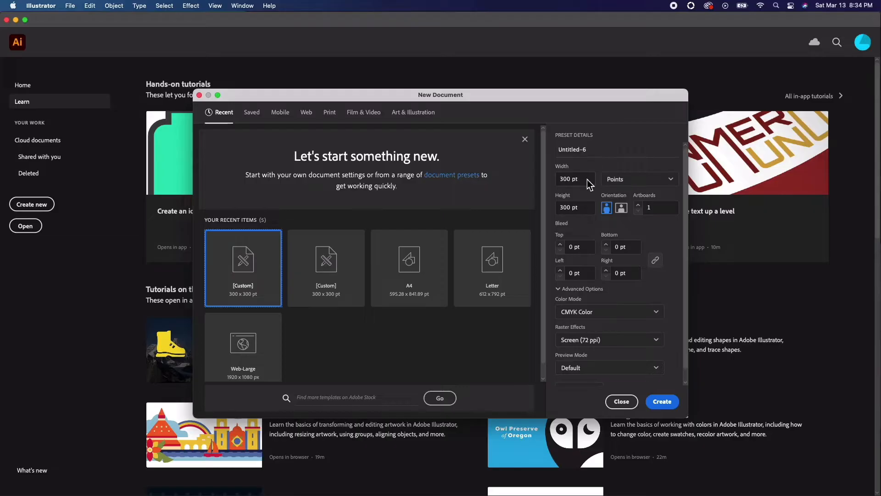
mouse_move(653, 373)
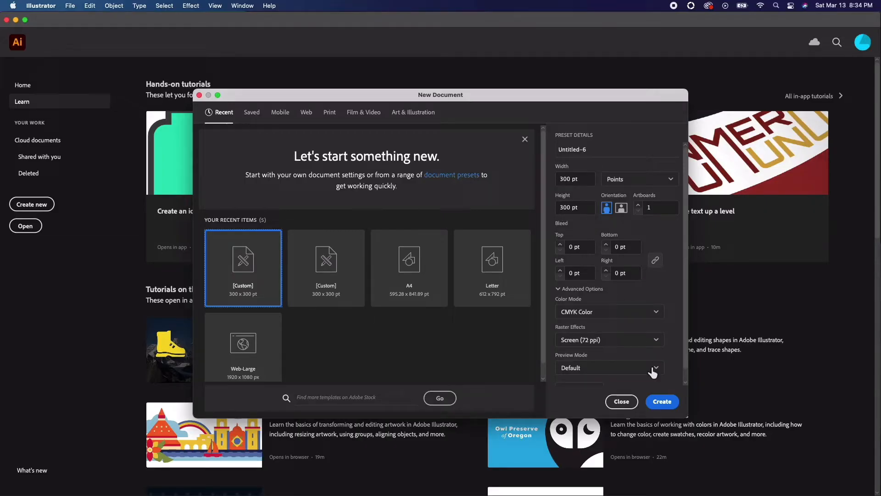
click(661, 402)
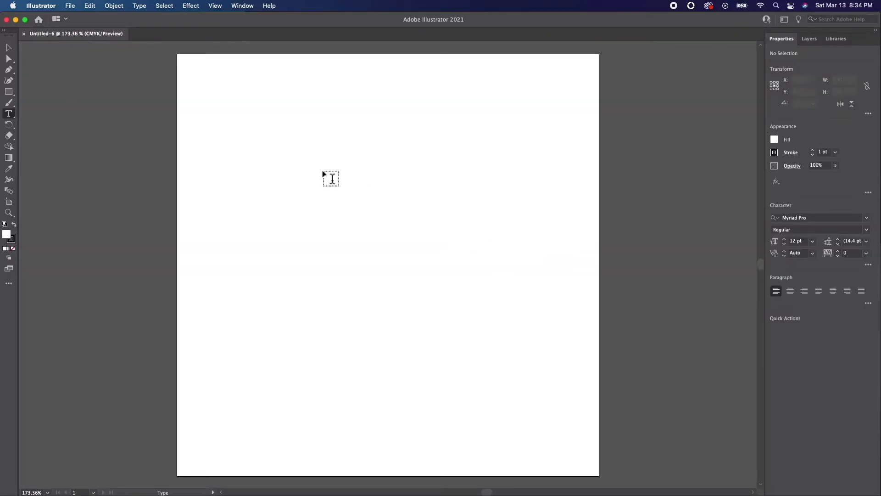
mouse_move(162, 124)
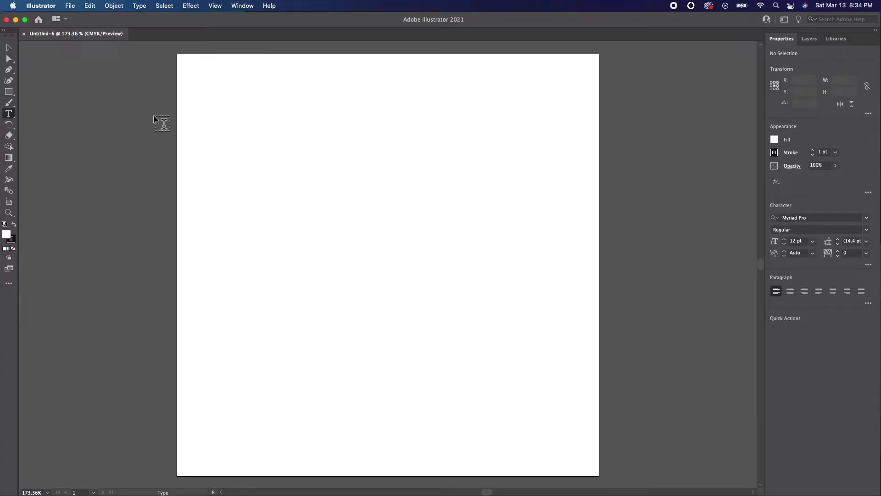
mouse_move(158, 117)
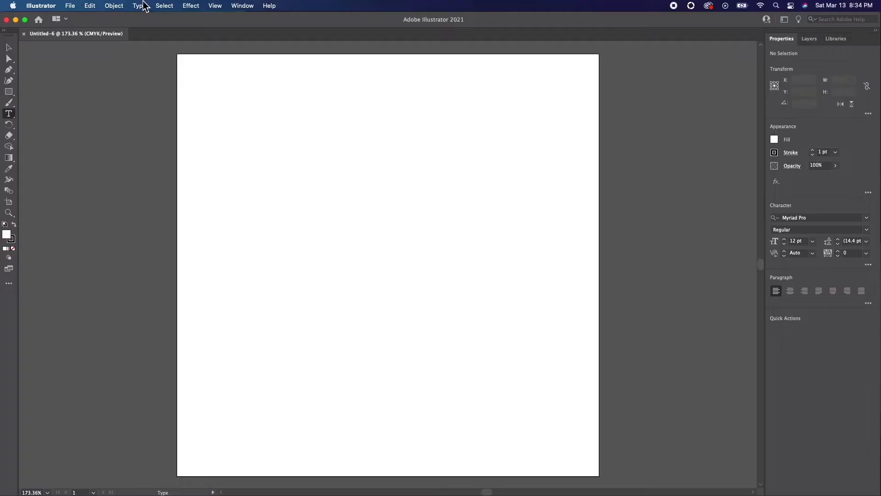
Insert the Webdings pirate glyph from the Glyphs panel and select its text box.
click(138, 5)
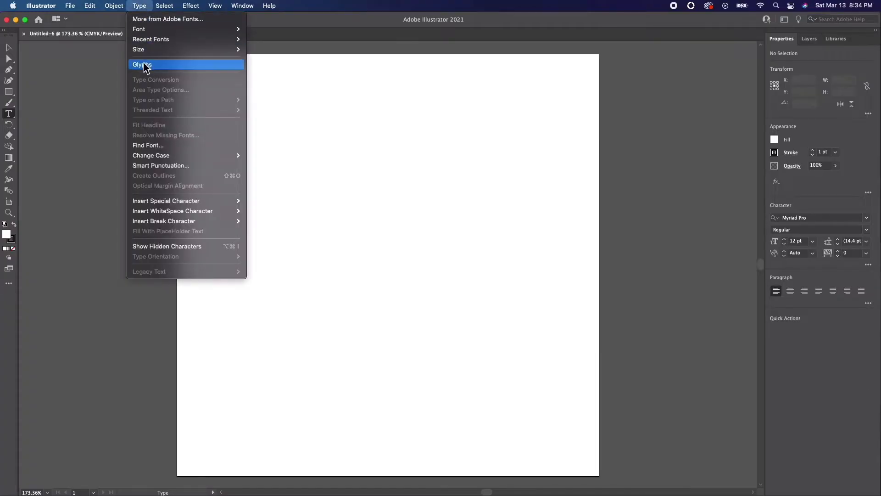
click(142, 65)
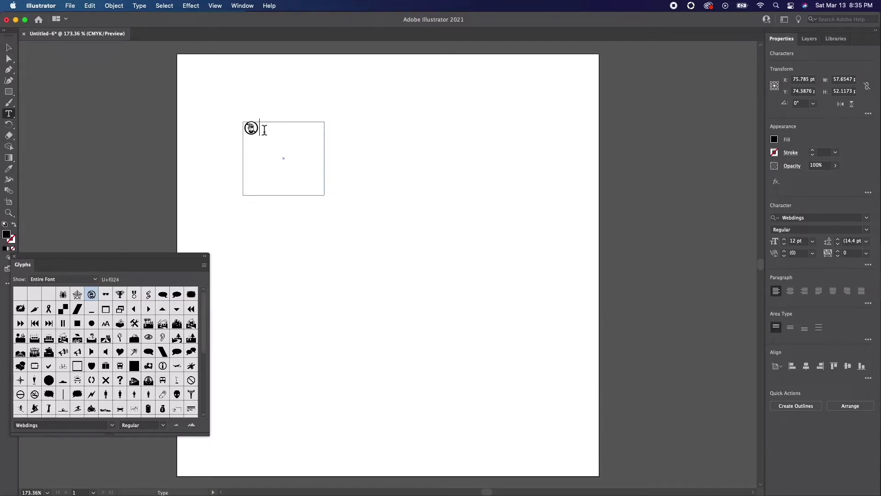
click(8, 48)
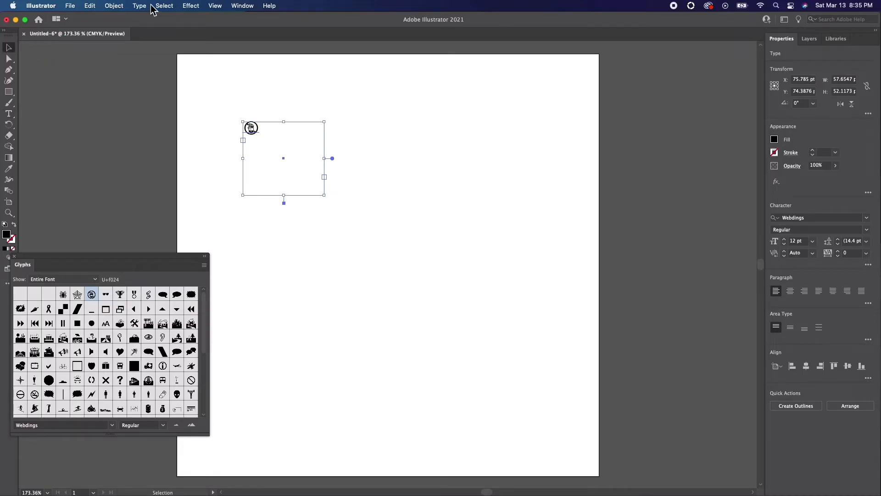
Outline the pirate glyph, scale it to fill the artboard, and deselect it.
click(139, 5)
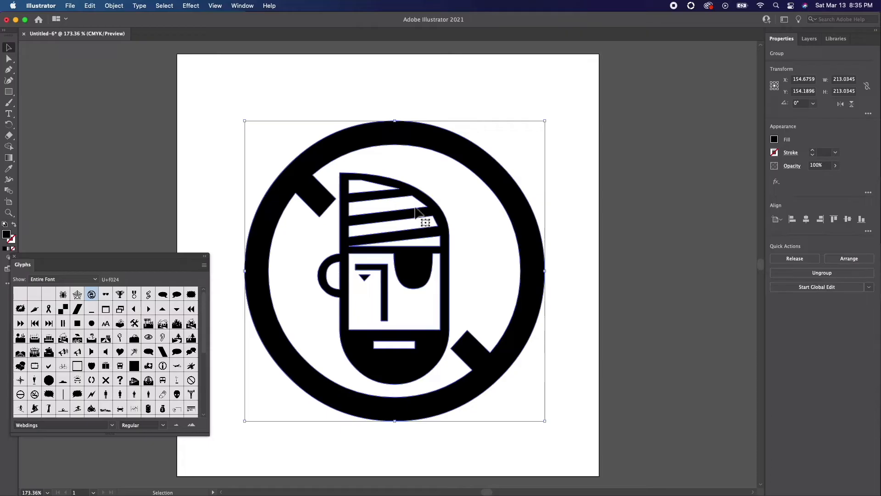
click(221, 209)
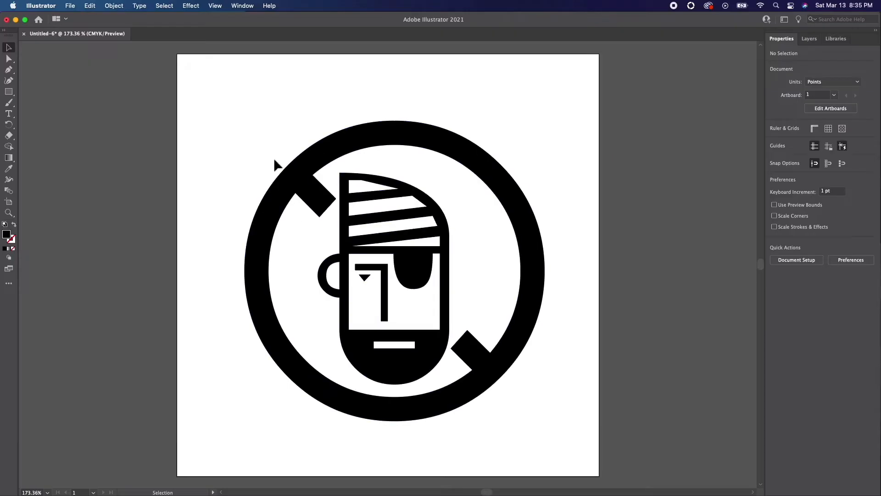
Save the pirate artwork to the Desktop as an SVG 1.1 file via Save As.
click(70, 5)
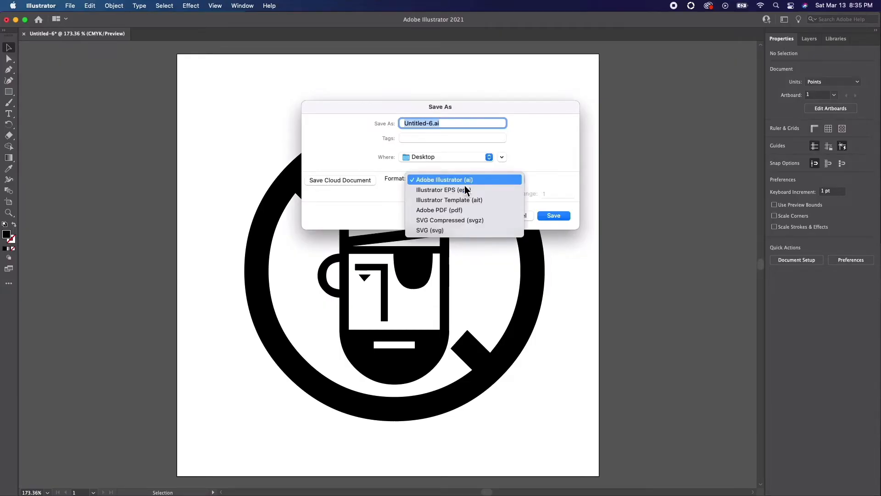
click(430, 229)
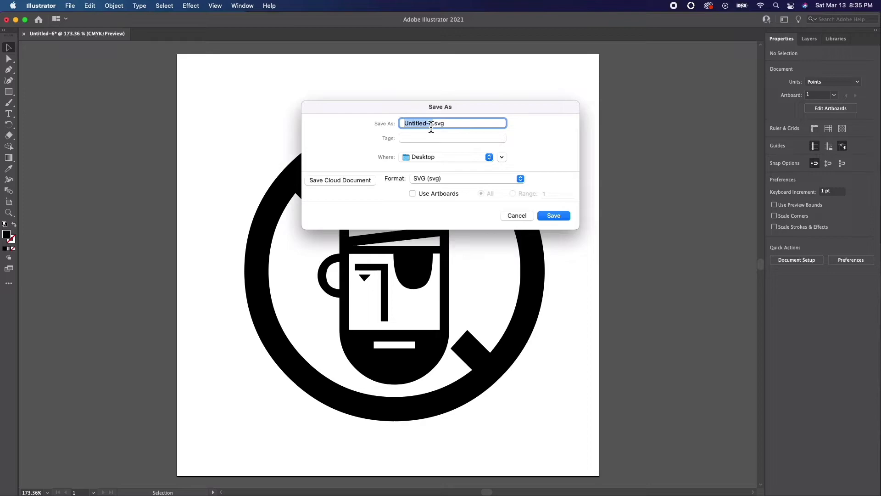
click(553, 215)
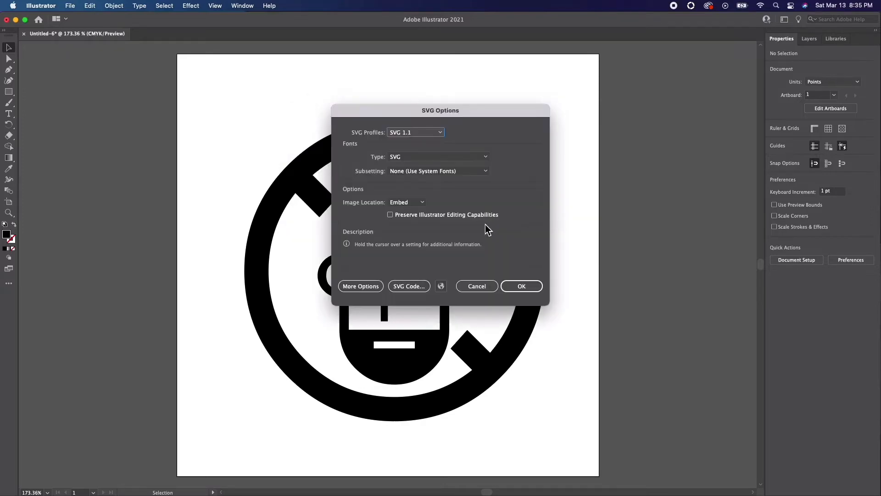
mouse_move(506, 238)
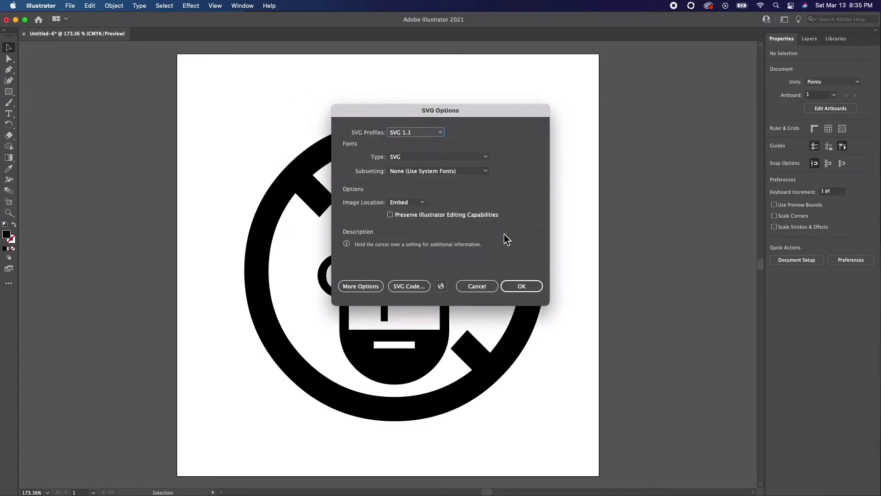
mouse_move(522, 278)
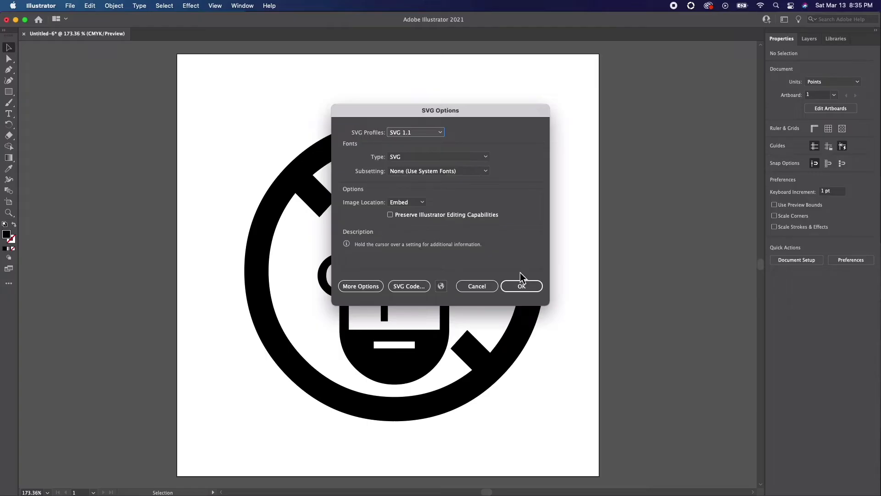
click(522, 286)
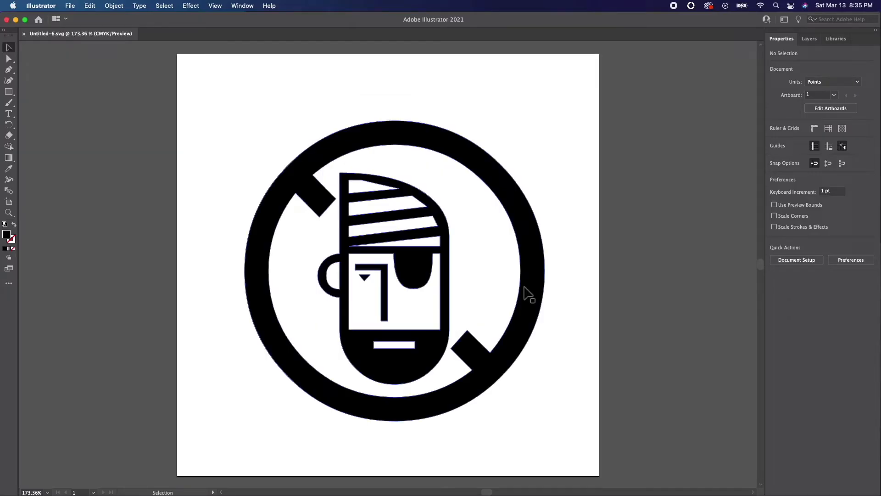
mouse_move(535, 276)
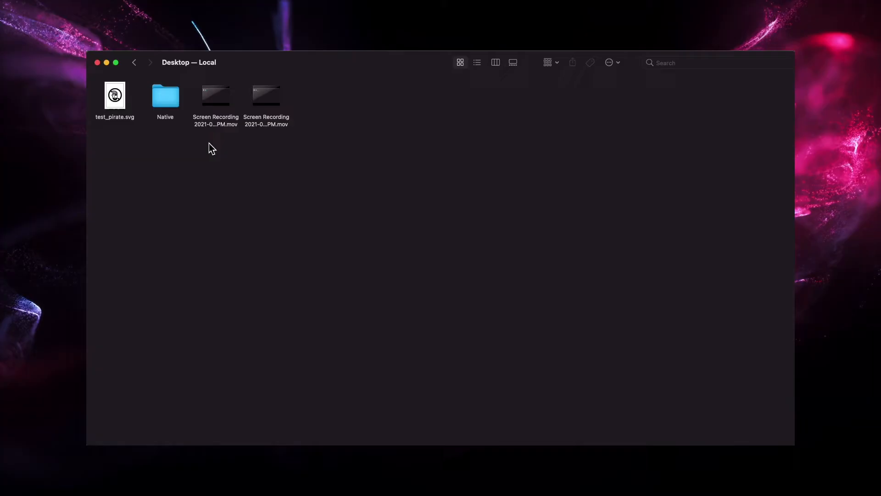
mouse_move(188, 156)
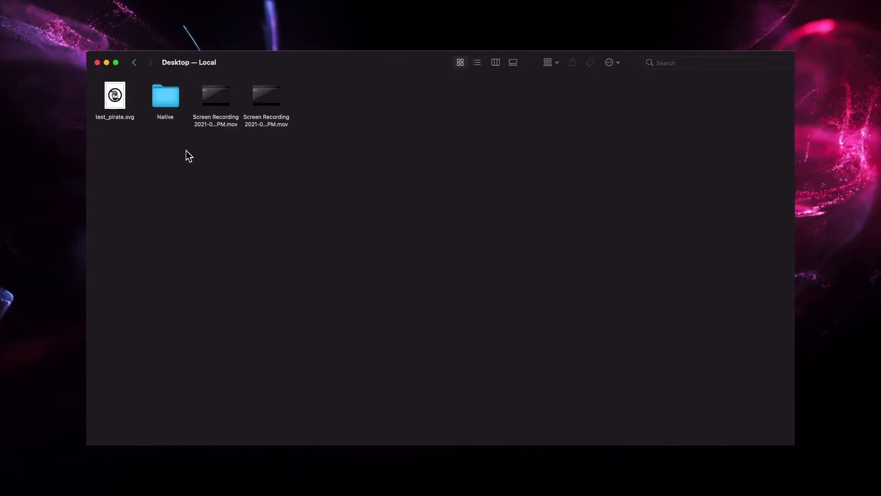
Bring up the Open With choices for test_pirate.svg on the Desktop.
right_click(115, 95)
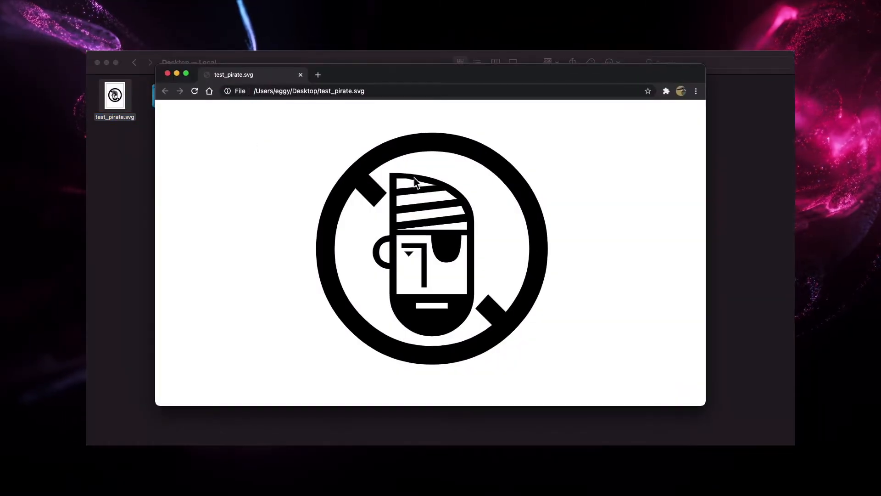
mouse_move(300, 347)
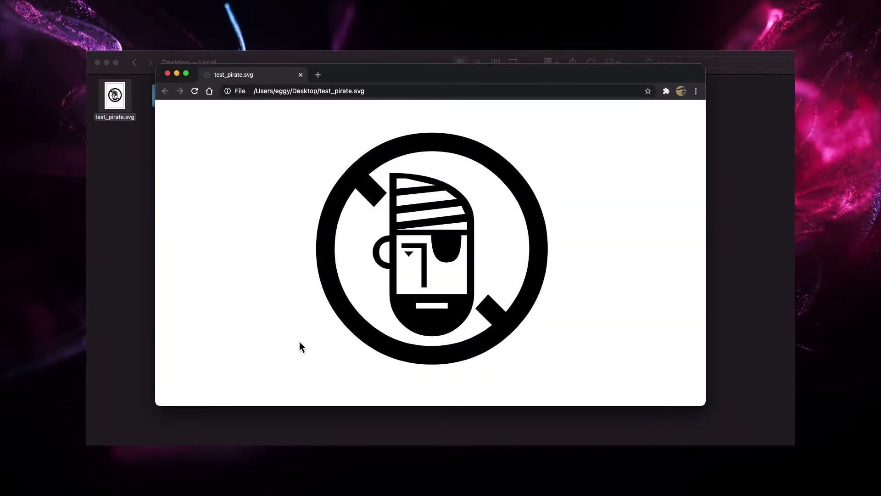
mouse_move(518, 233)
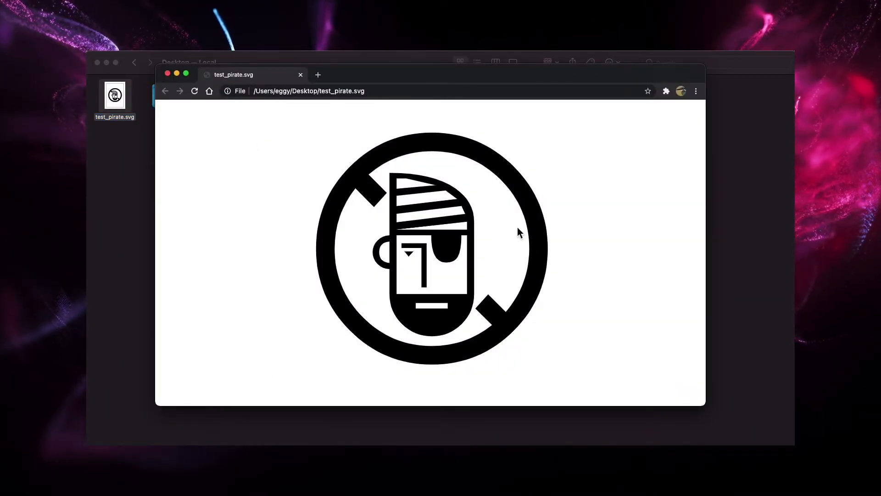
mouse_move(664, 364)
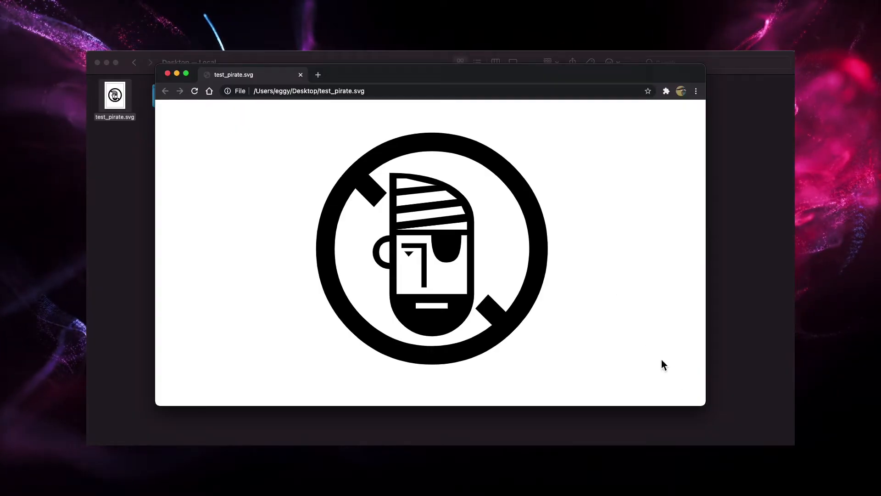
Zoom into test_pirate.svg in Chrome to check the pirate graphic's edges.
click(632, 91)
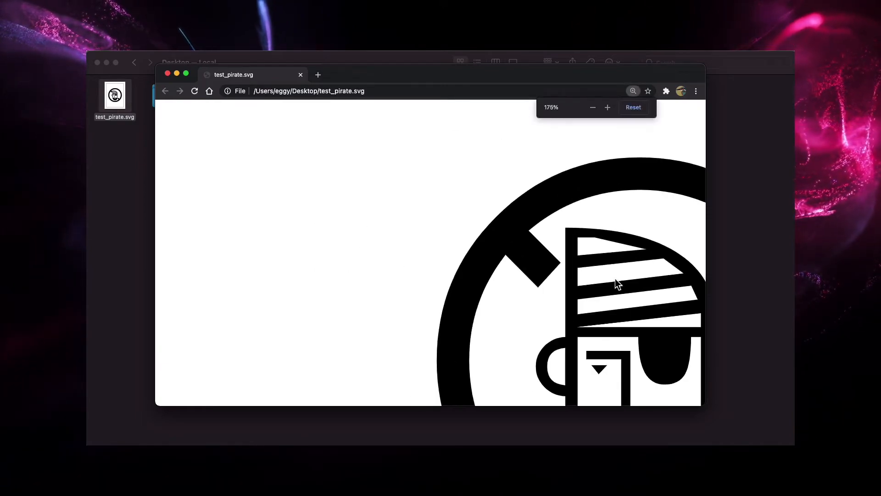
click(592, 108)
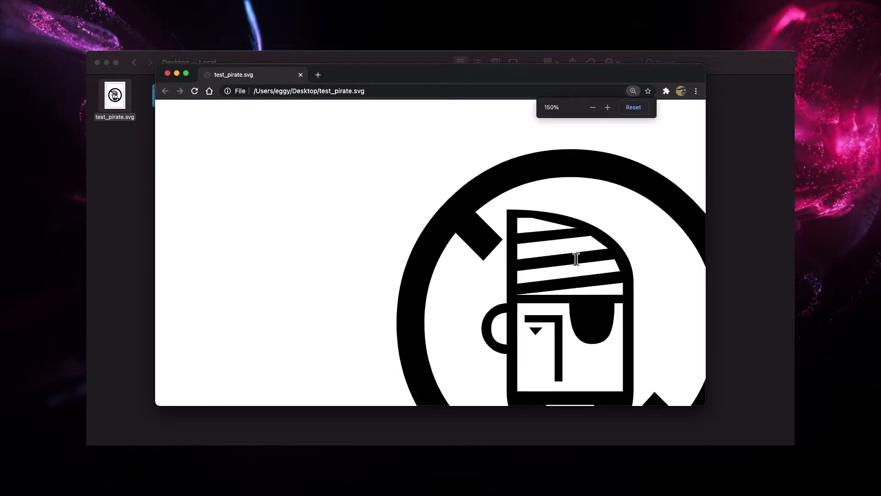
click(592, 107)
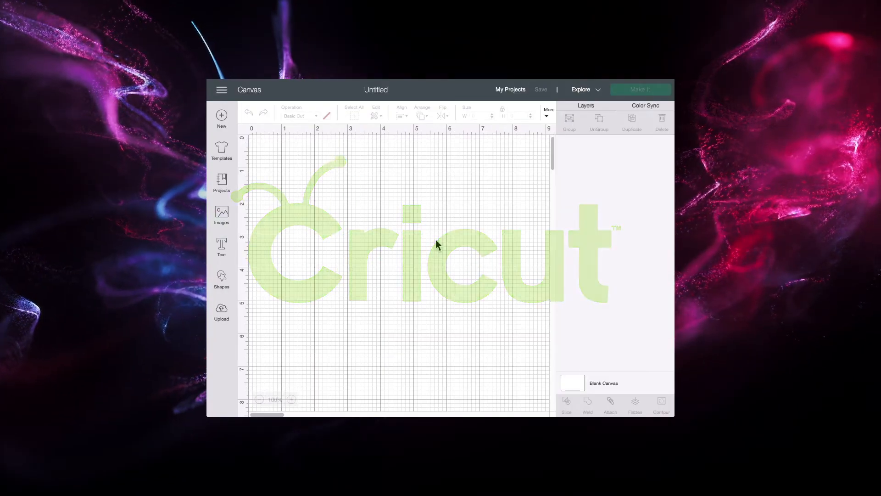
Upload test_pirate.svg from the Desktop to reach the Prepare to Upload screen.
click(221, 309)
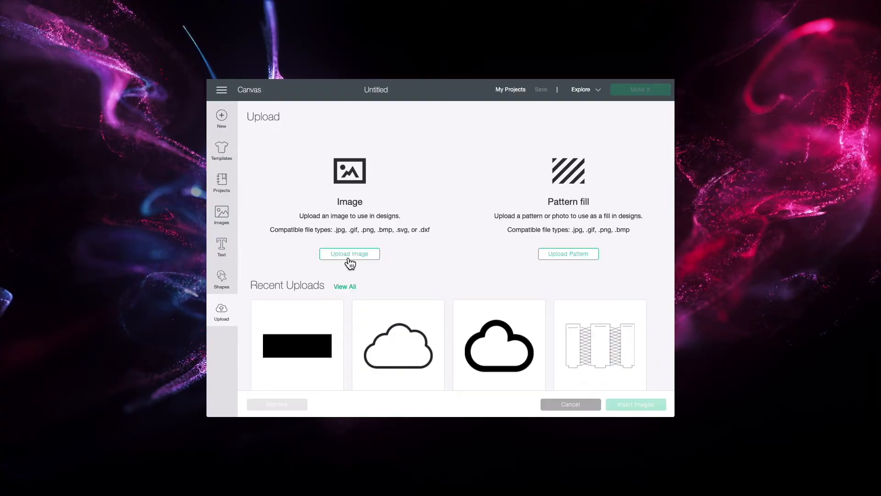
click(349, 253)
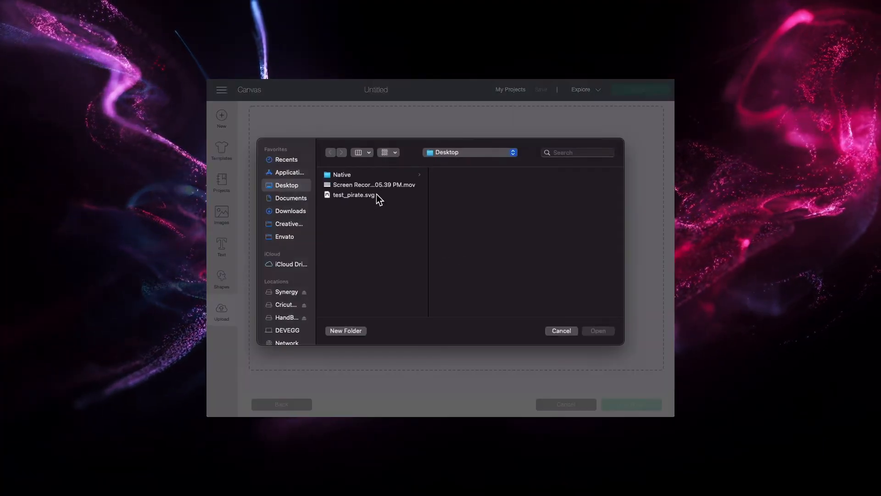
click(561, 331)
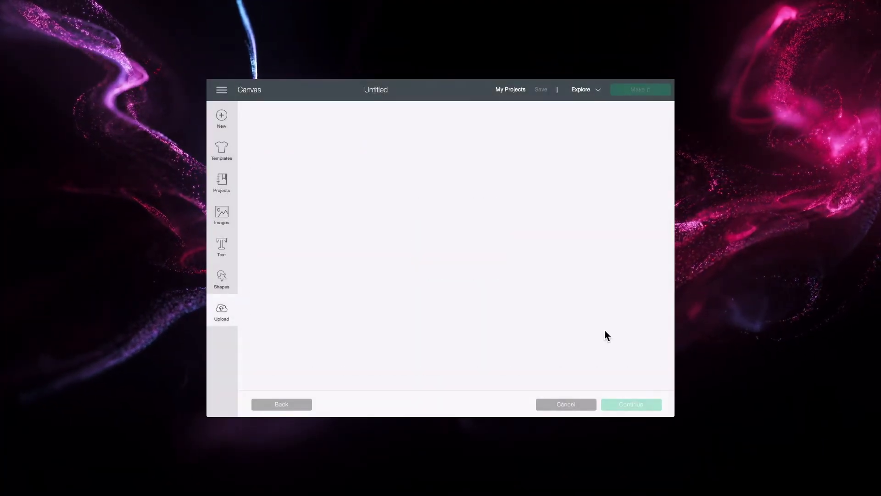
click(630, 404)
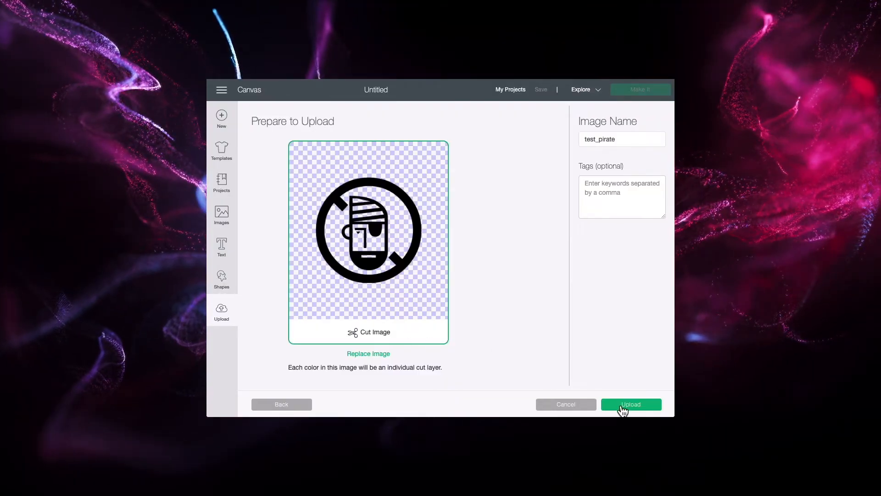
mouse_move(614, 372)
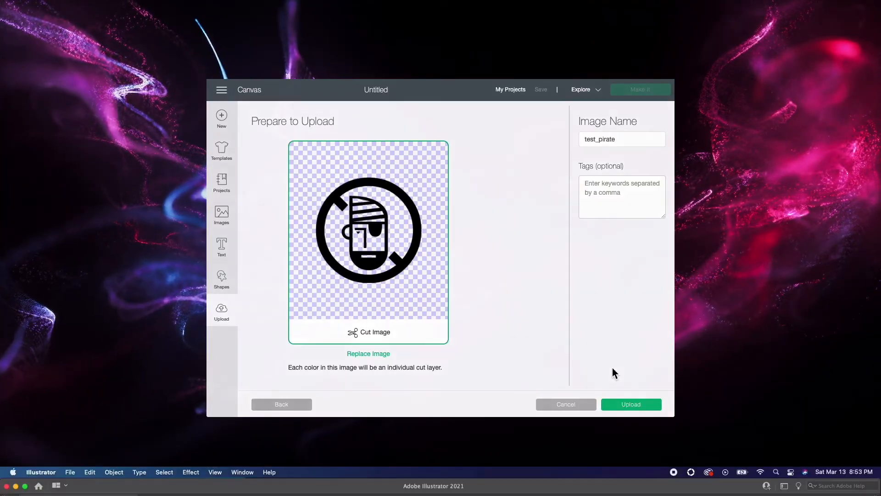
Re-save Untitled-6 as SVG on the Desktop, bringing up the SVG Options dialog.
click(631, 404)
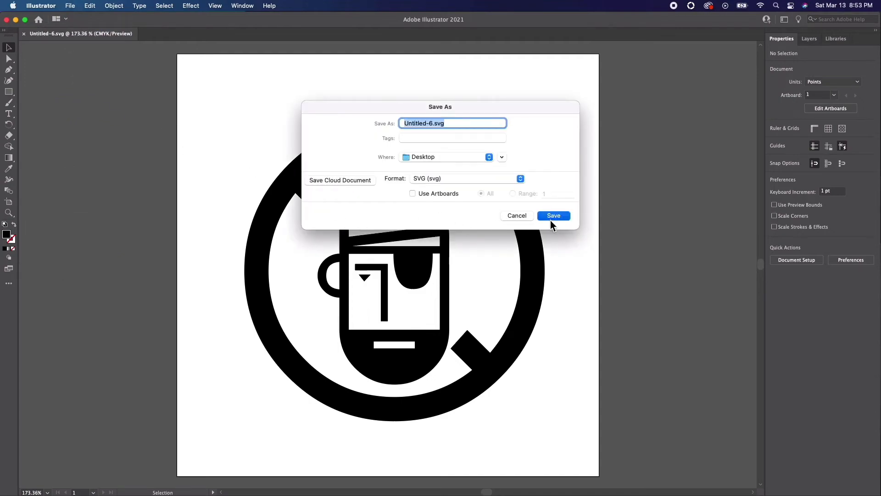
click(552, 214)
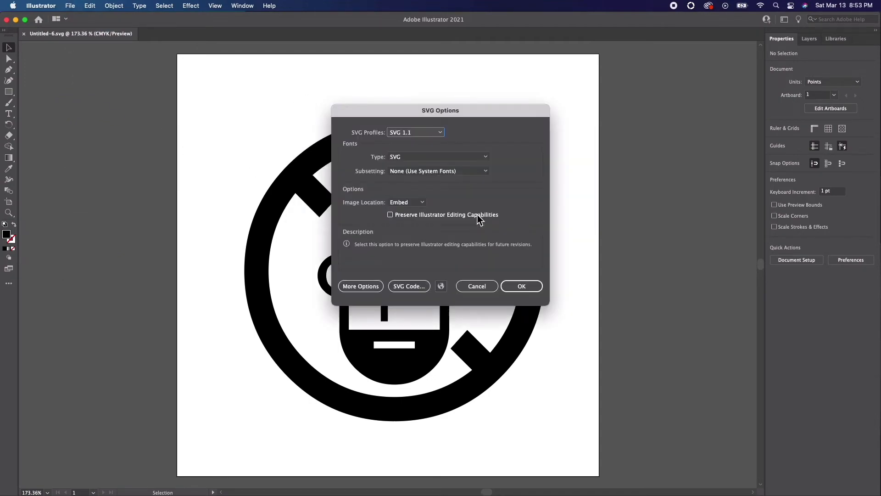
mouse_move(432, 278)
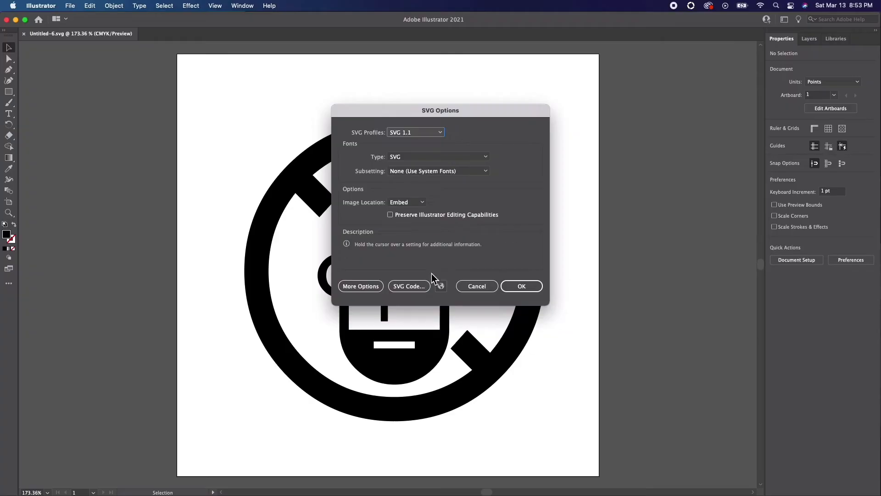
Show More Options and keep the SVG 1.1 profile and SVG font type unchanged.
click(360, 287)
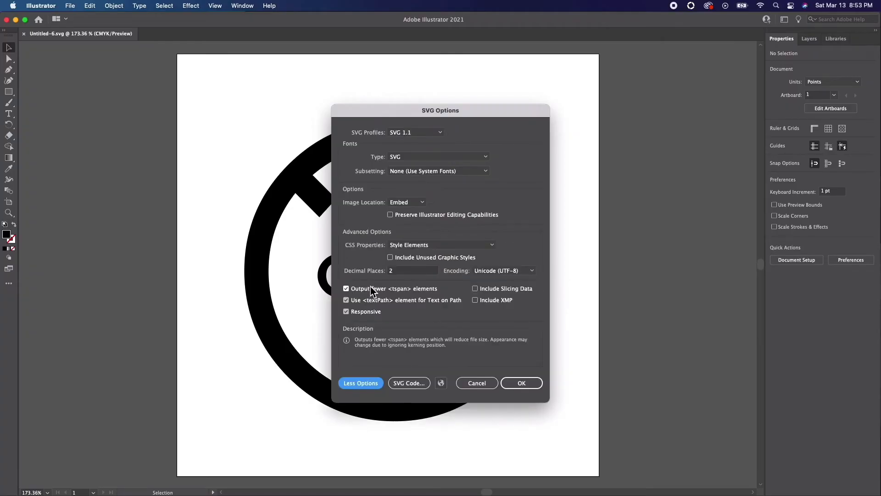
mouse_move(534, 203)
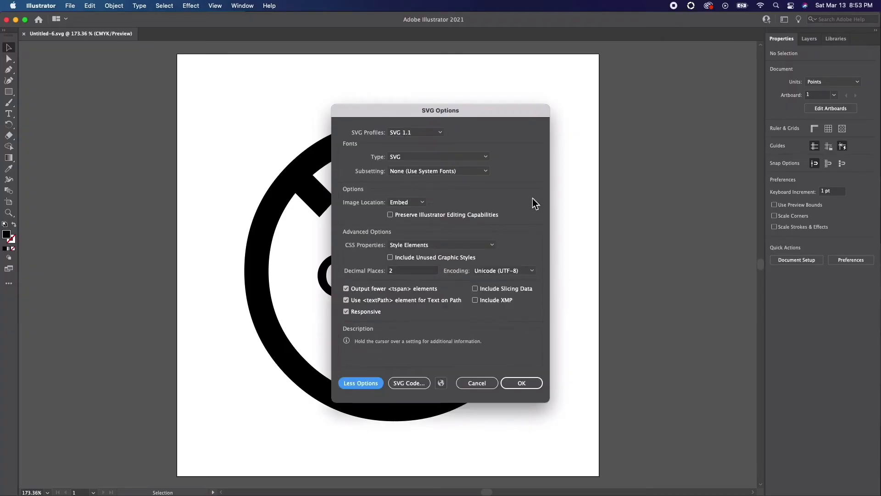
click(416, 132)
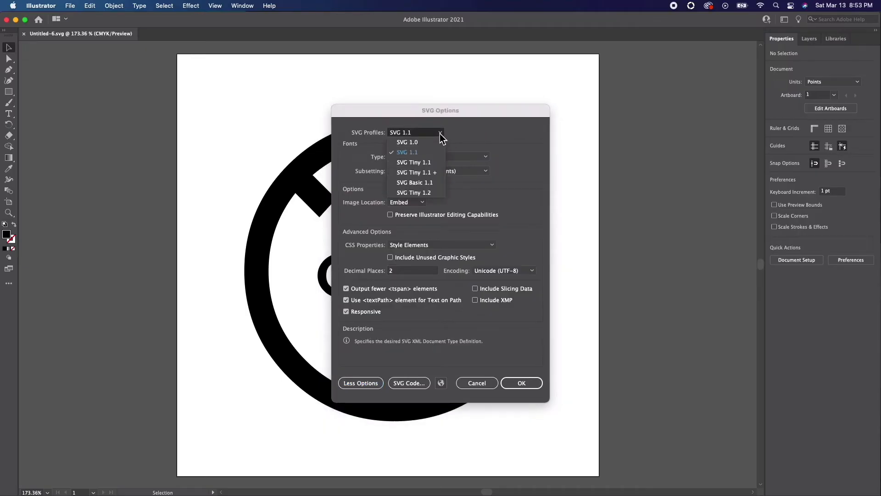
mouse_move(432, 159)
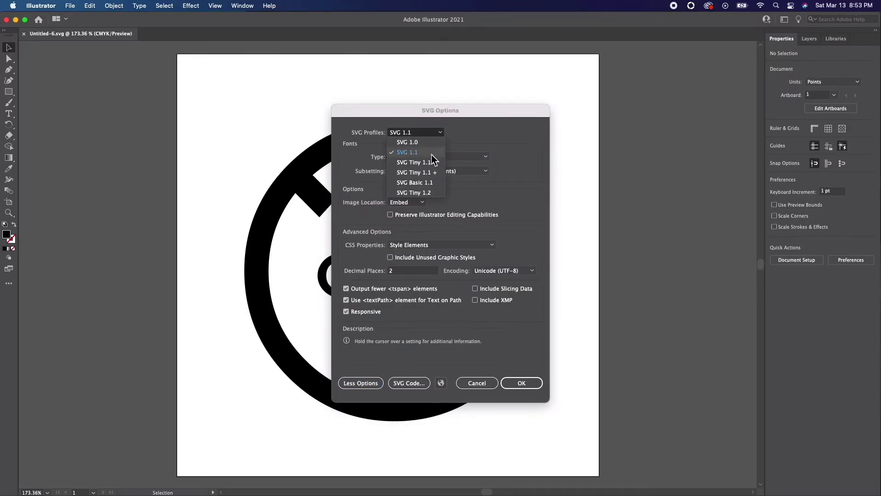
click(406, 151)
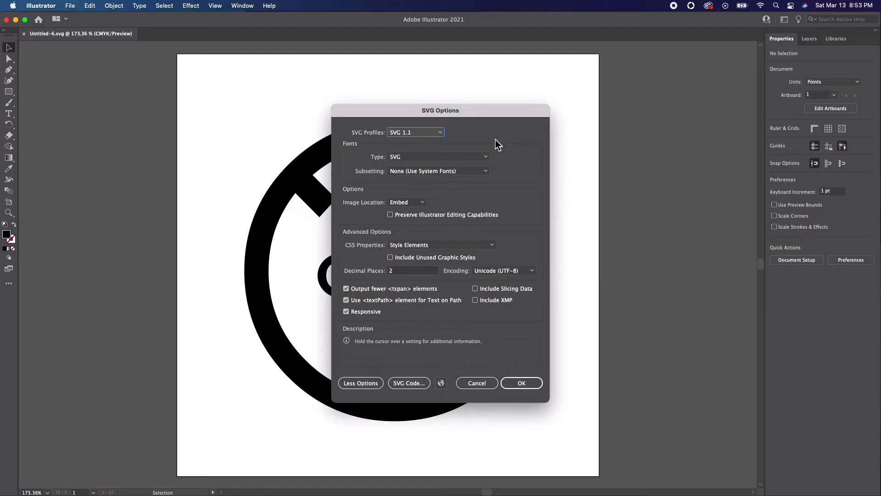
mouse_move(368, 161)
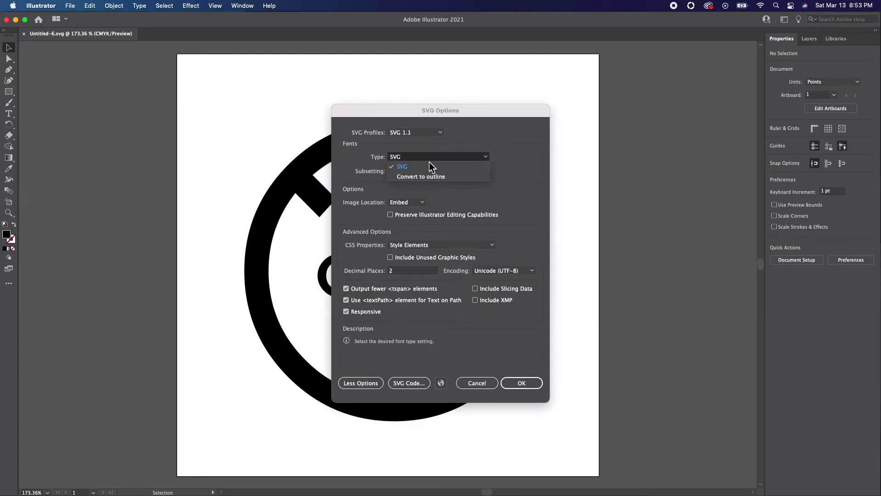
mouse_move(440, 173)
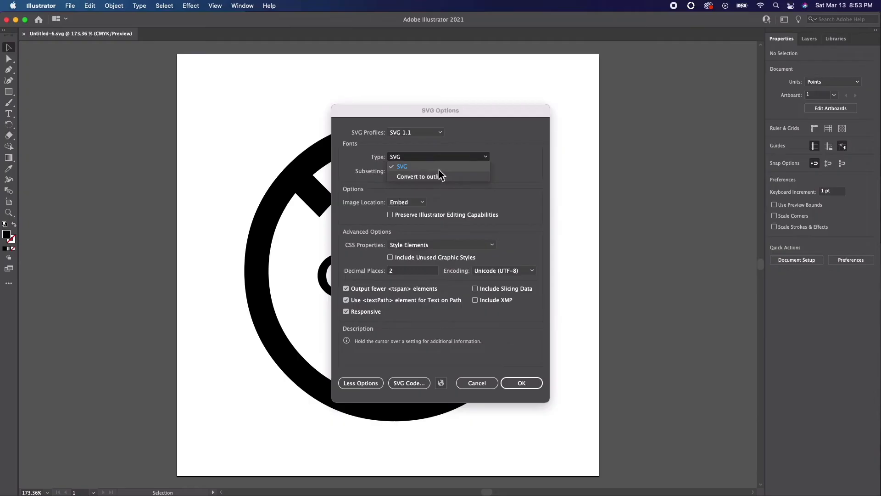
click(401, 166)
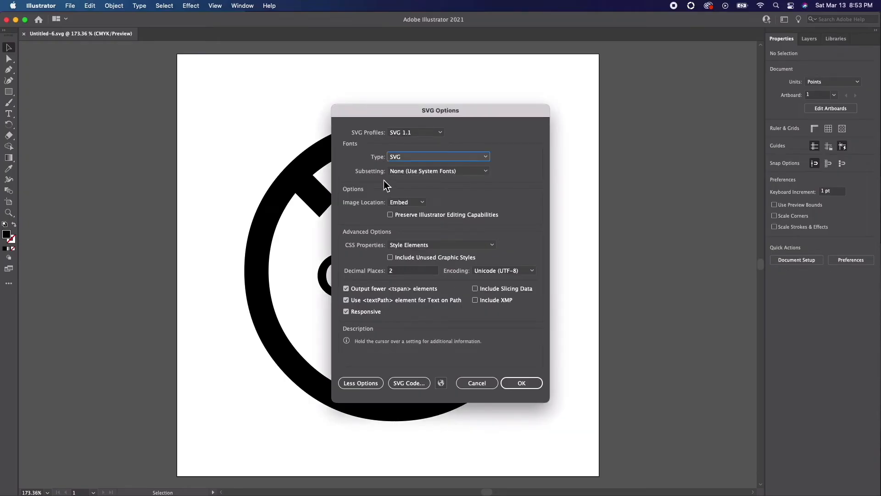
mouse_move(359, 214)
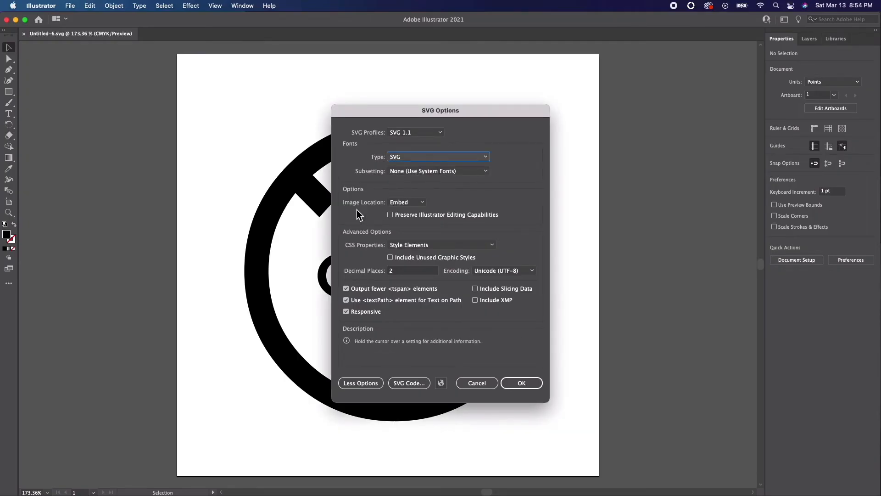
click(406, 202)
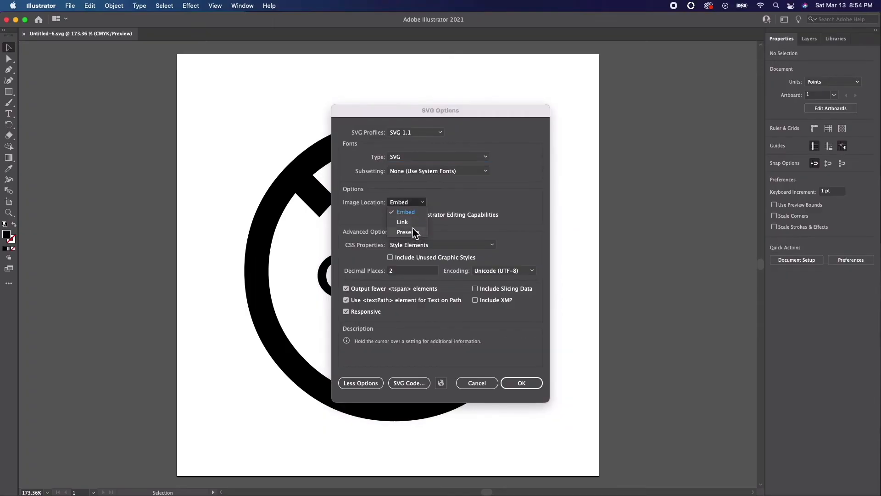
mouse_move(437, 200)
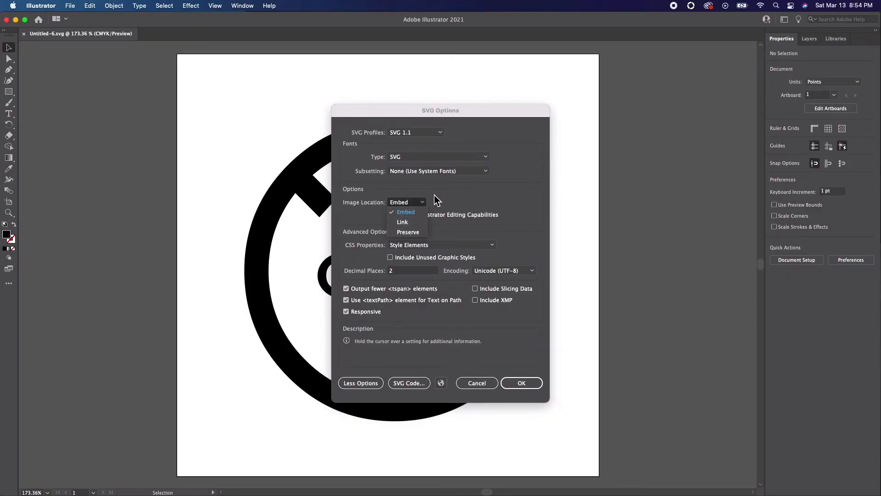
click(405, 211)
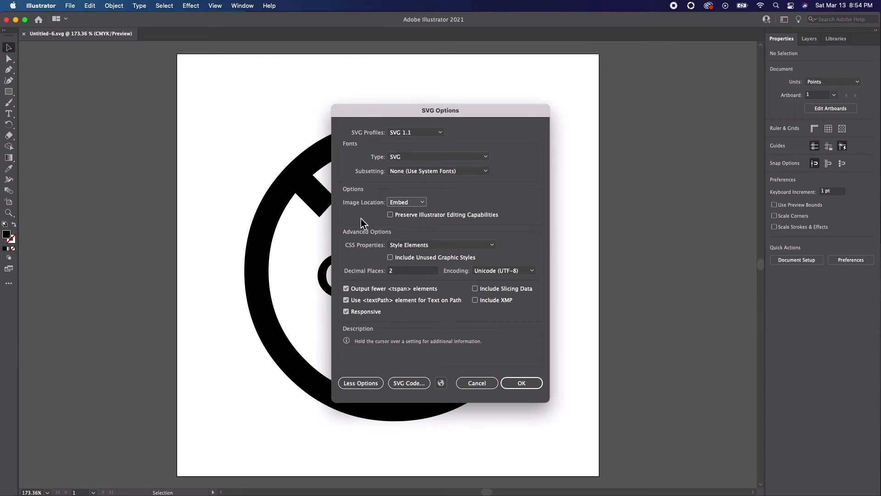
mouse_move(384, 214)
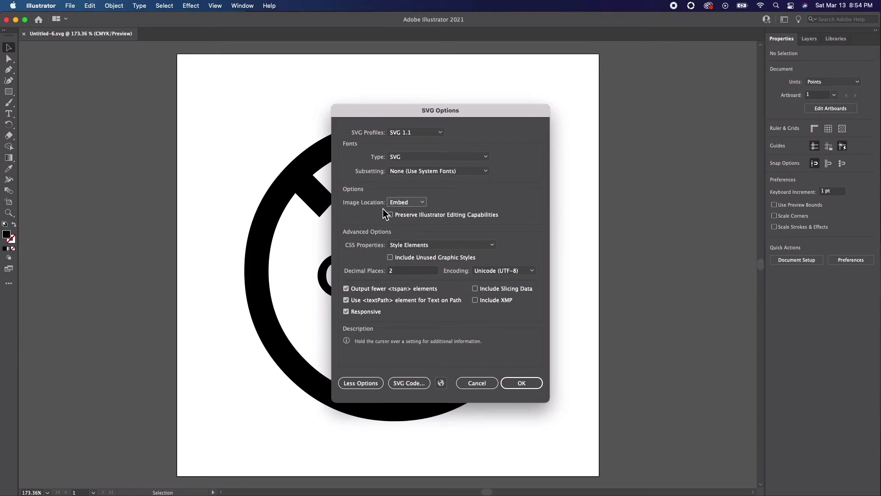
mouse_move(381, 257)
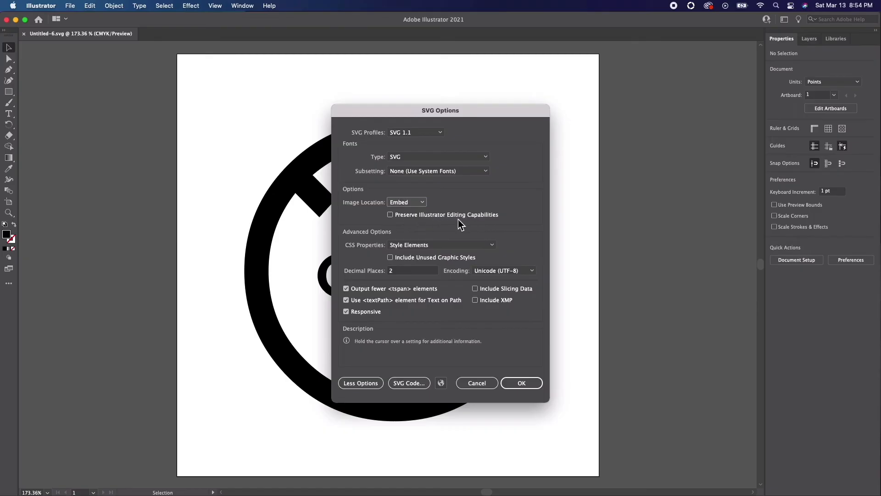
mouse_move(400, 241)
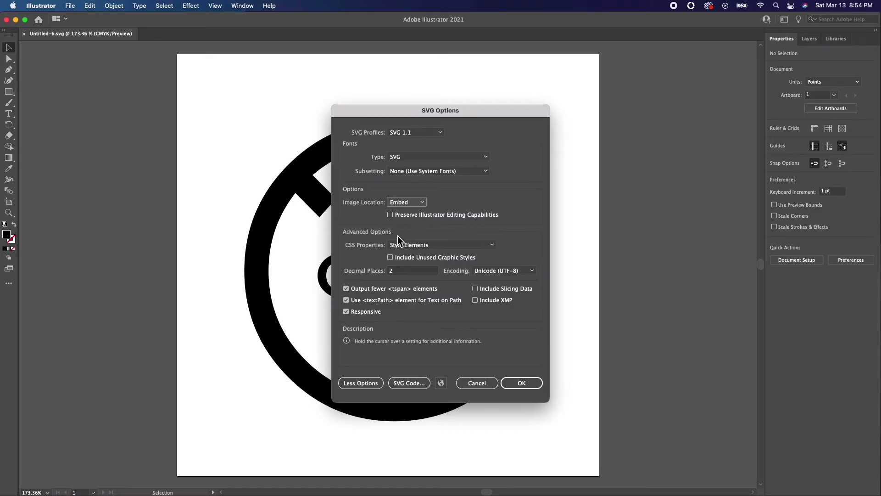
mouse_move(455, 247)
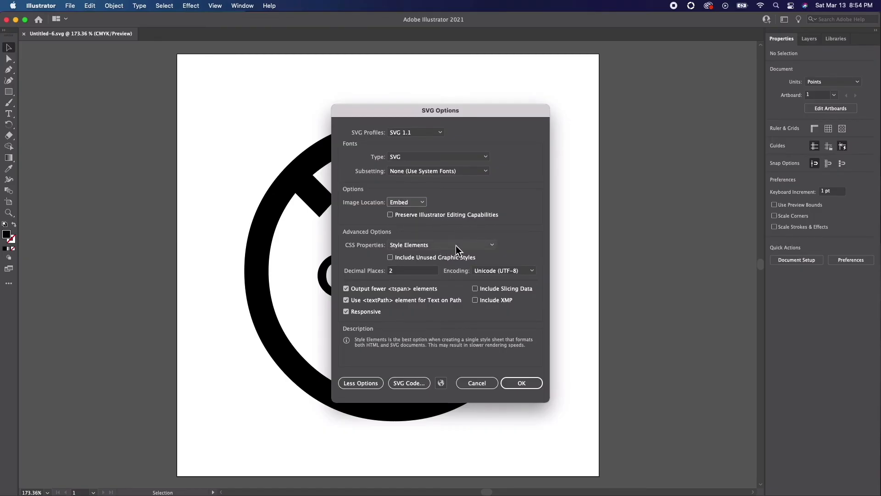
mouse_move(391, 257)
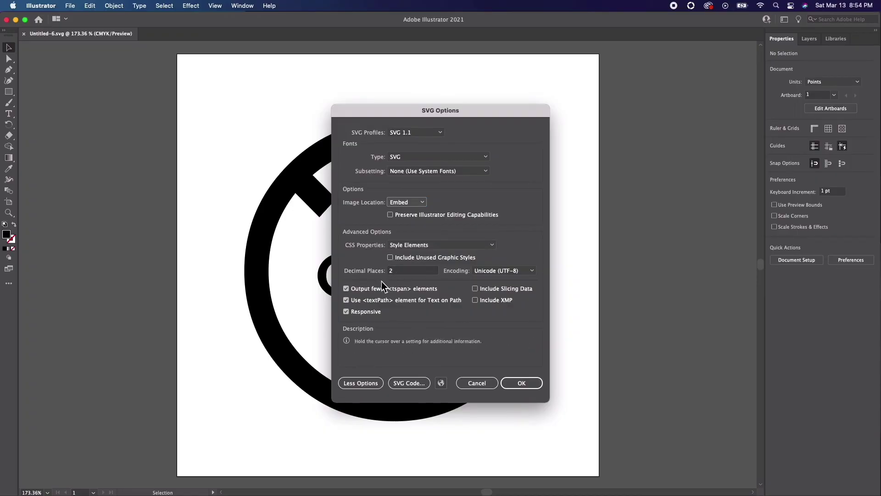
mouse_move(417, 376)
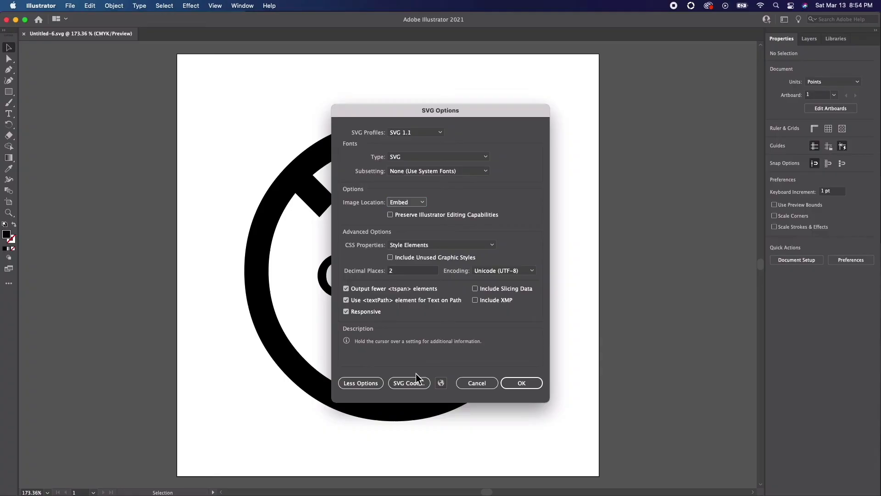
Preview the generated SVG code in TextEdit, then confirm SVG Options to save Untitled-6.svg.
click(409, 383)
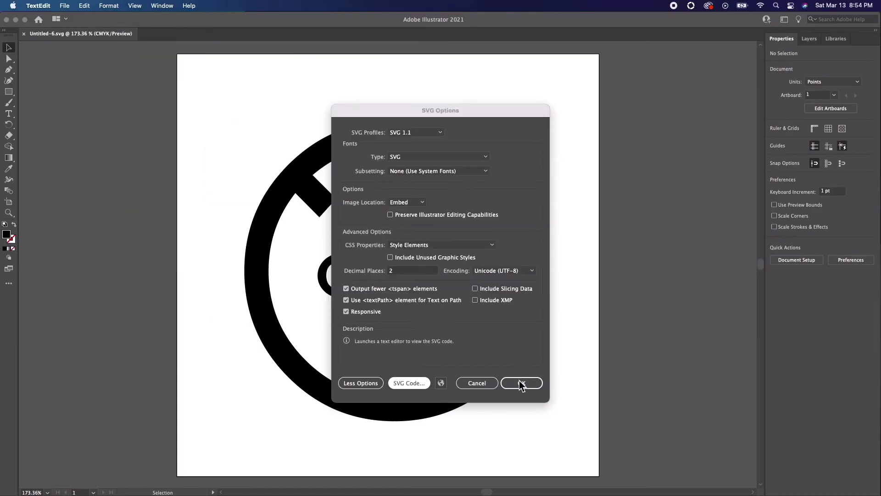
click(521, 383)
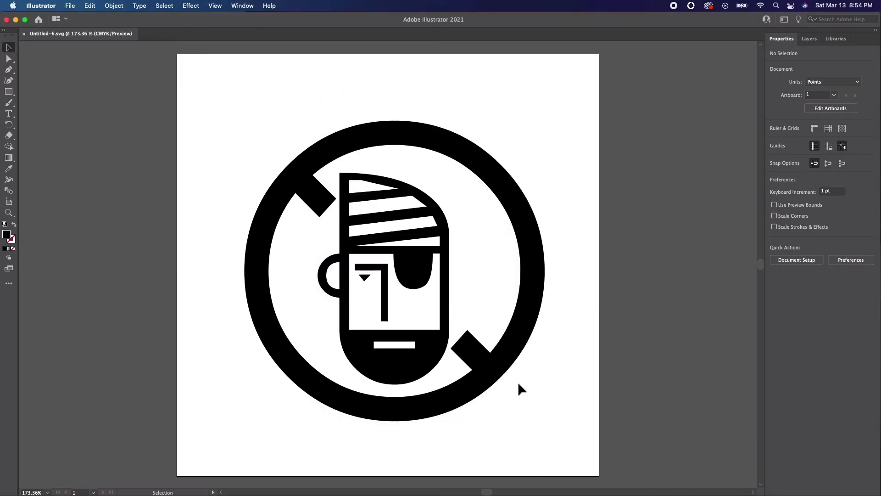
mouse_move(550, 350)
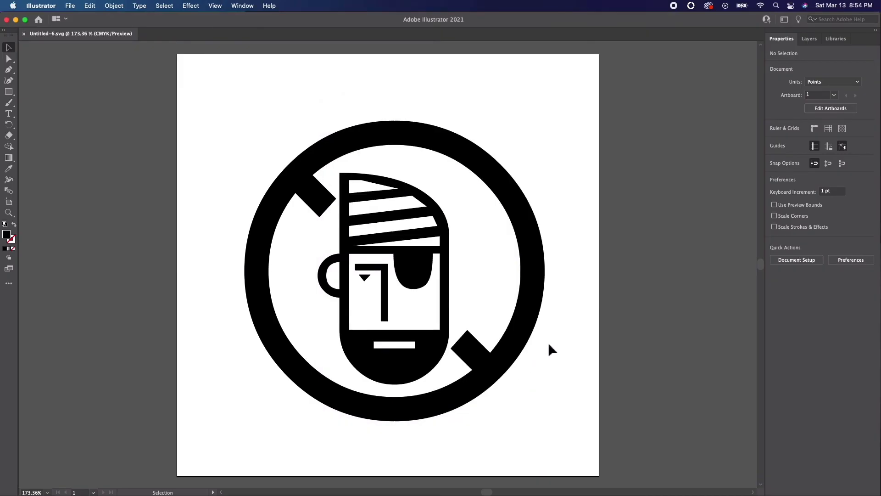